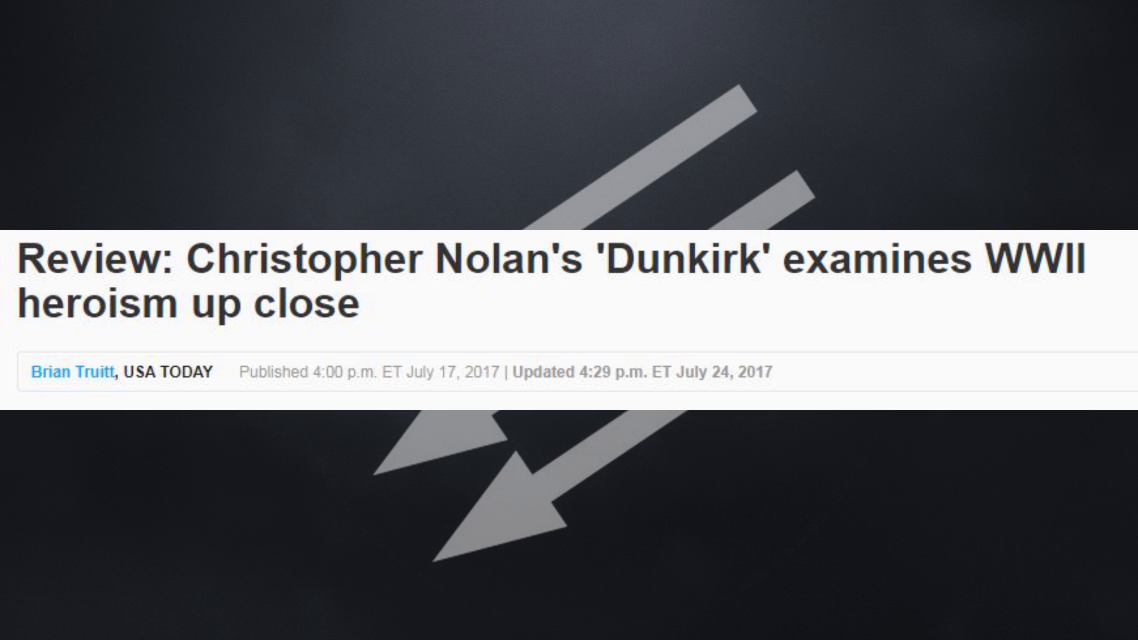
scroll("down", 3)
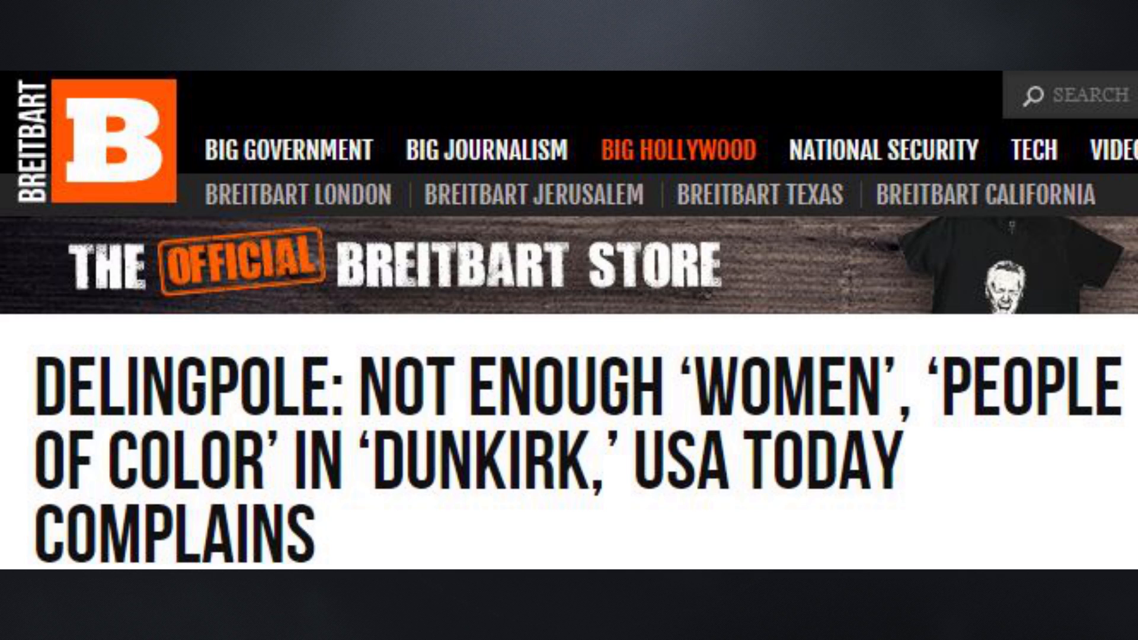
scroll("down", 3)
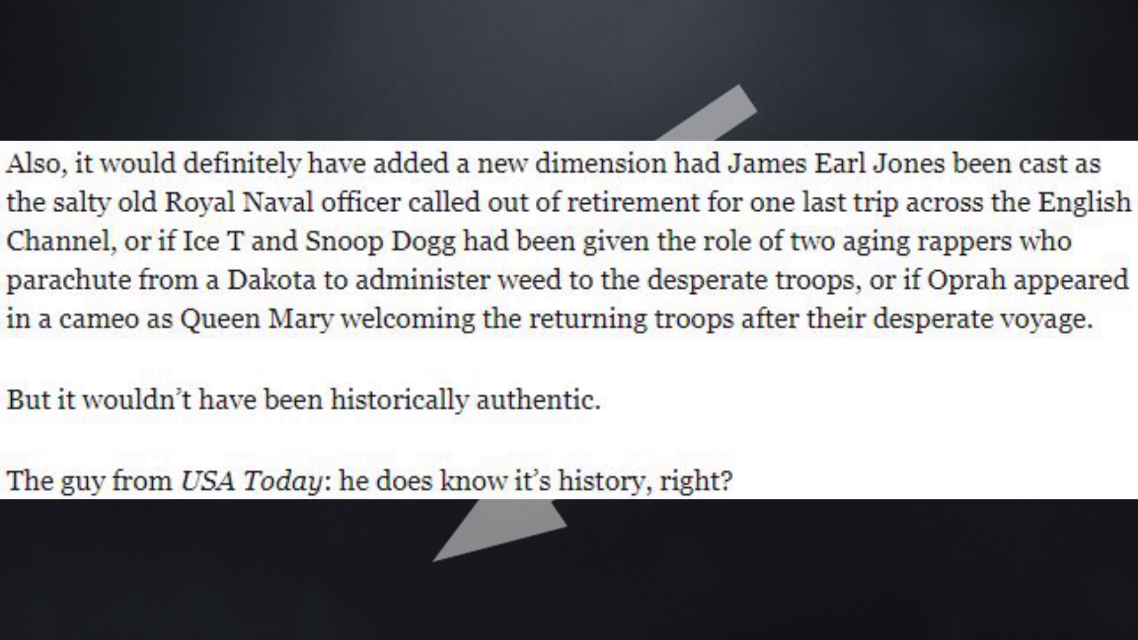